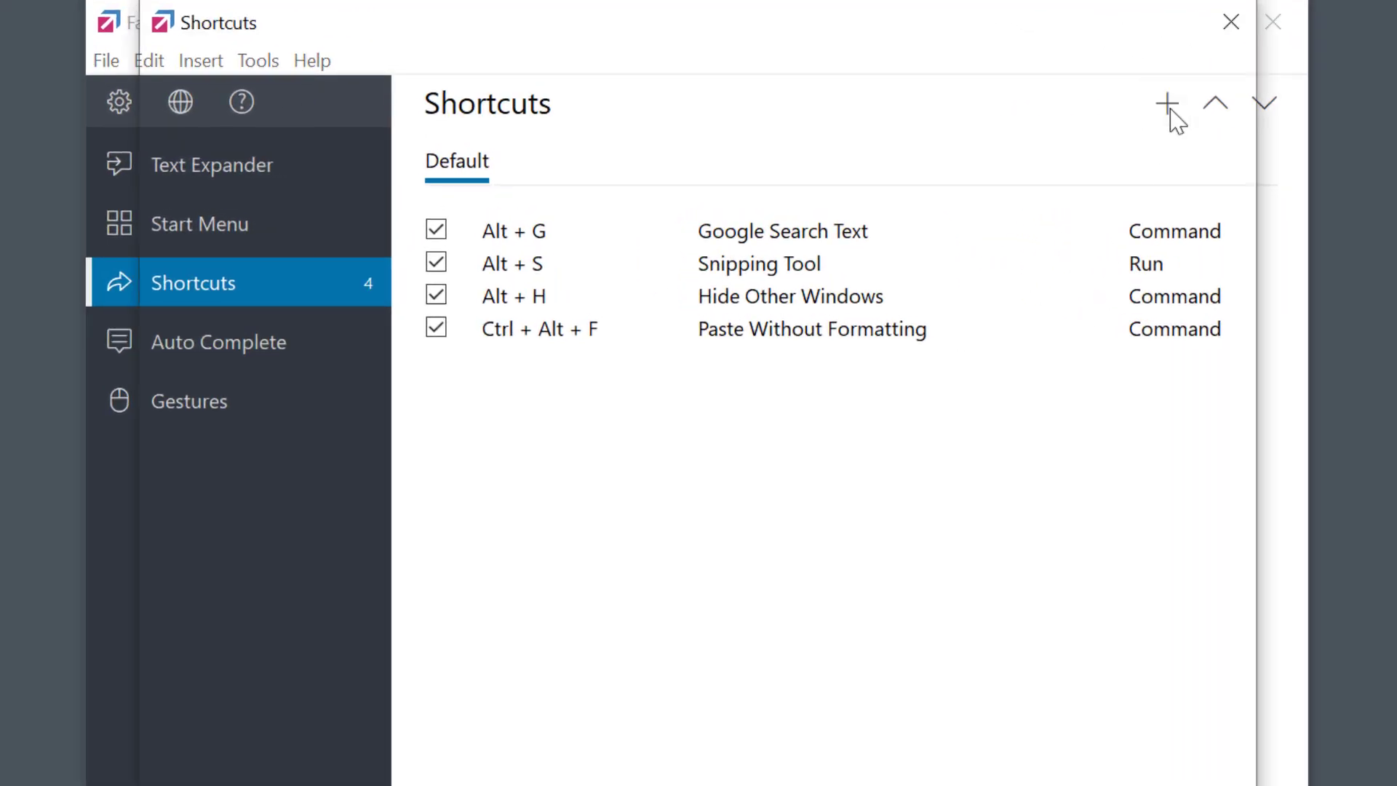
# Step: Start a new shortcut and add Convert Text to Capitalized from the Library's Command > Utility list
pyautogui.click(1165, 100)
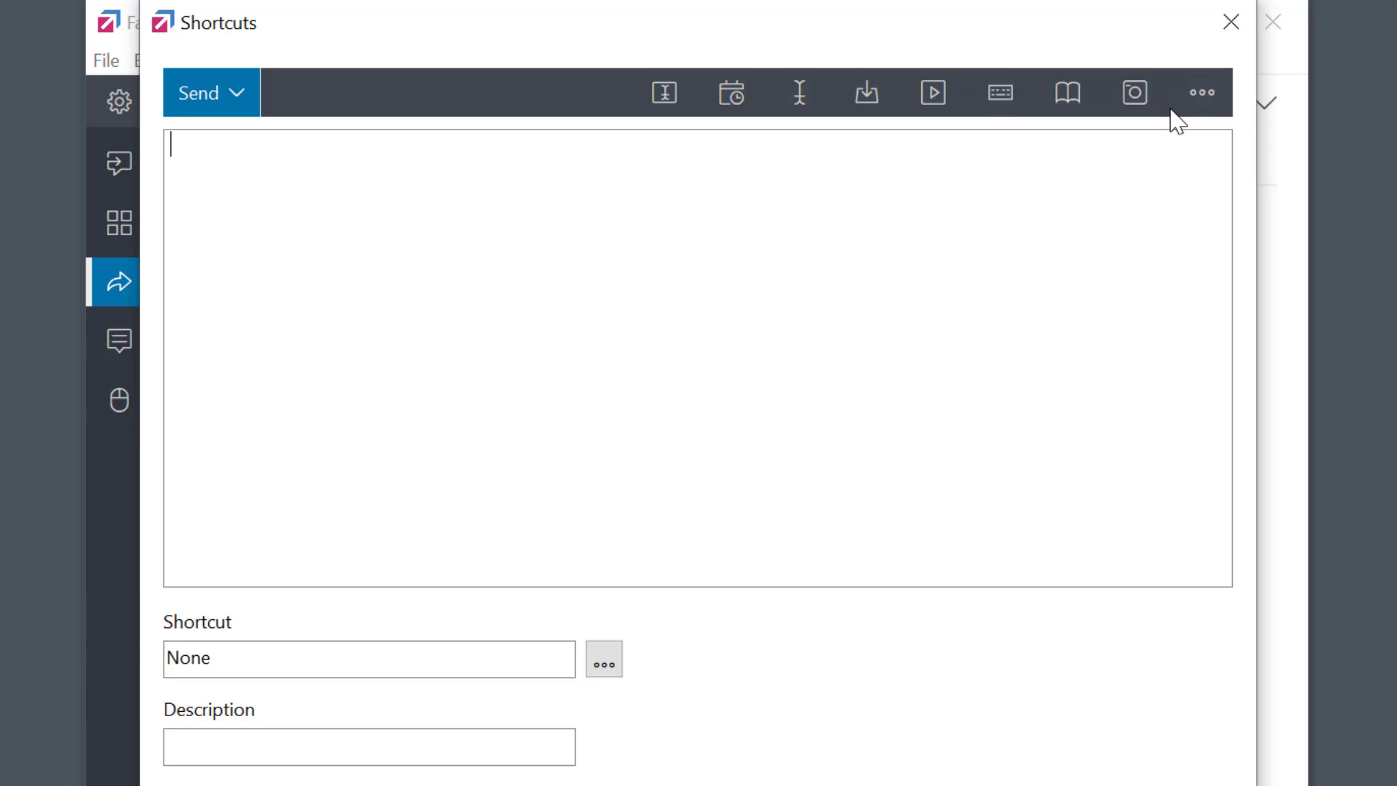
pyautogui.moveTo(1068, 93)
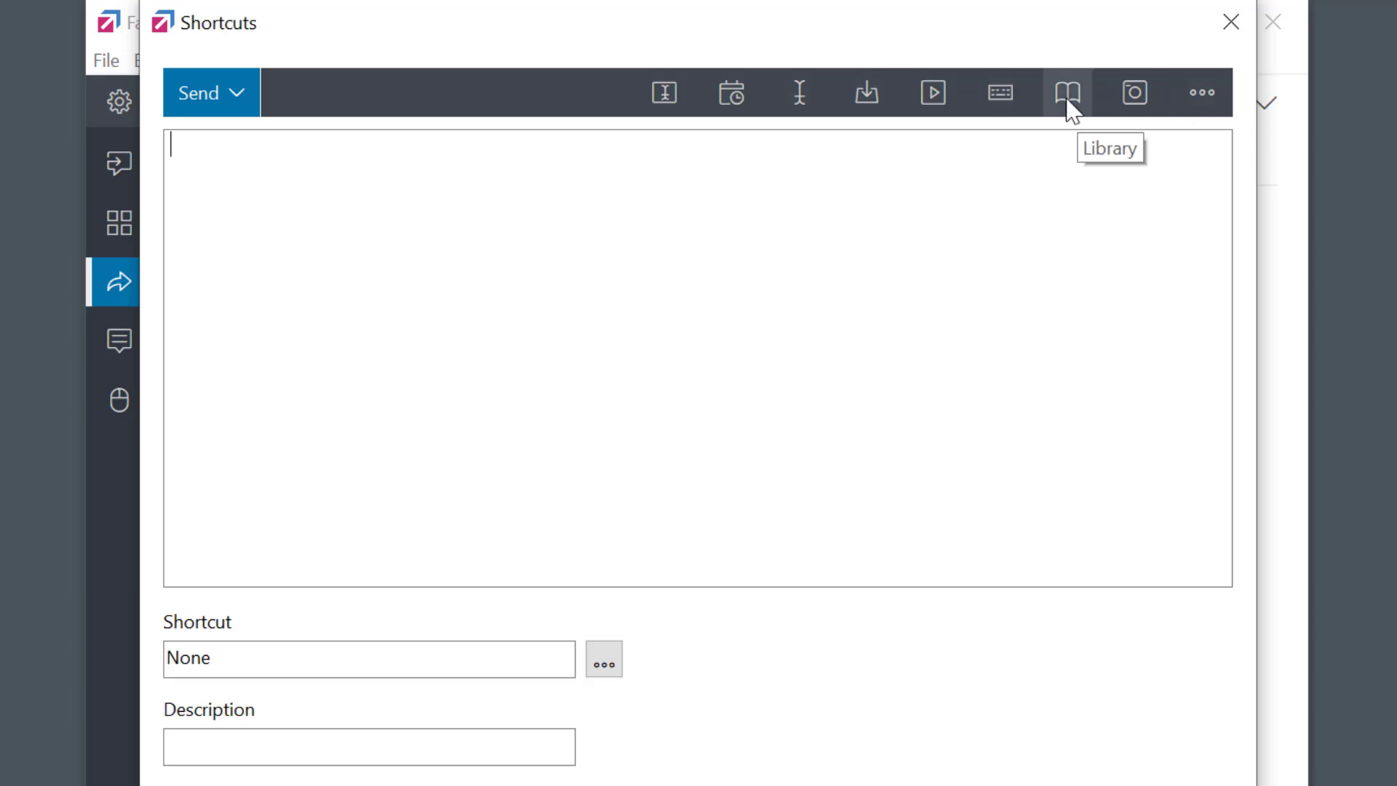
pyautogui.click(1067, 92)
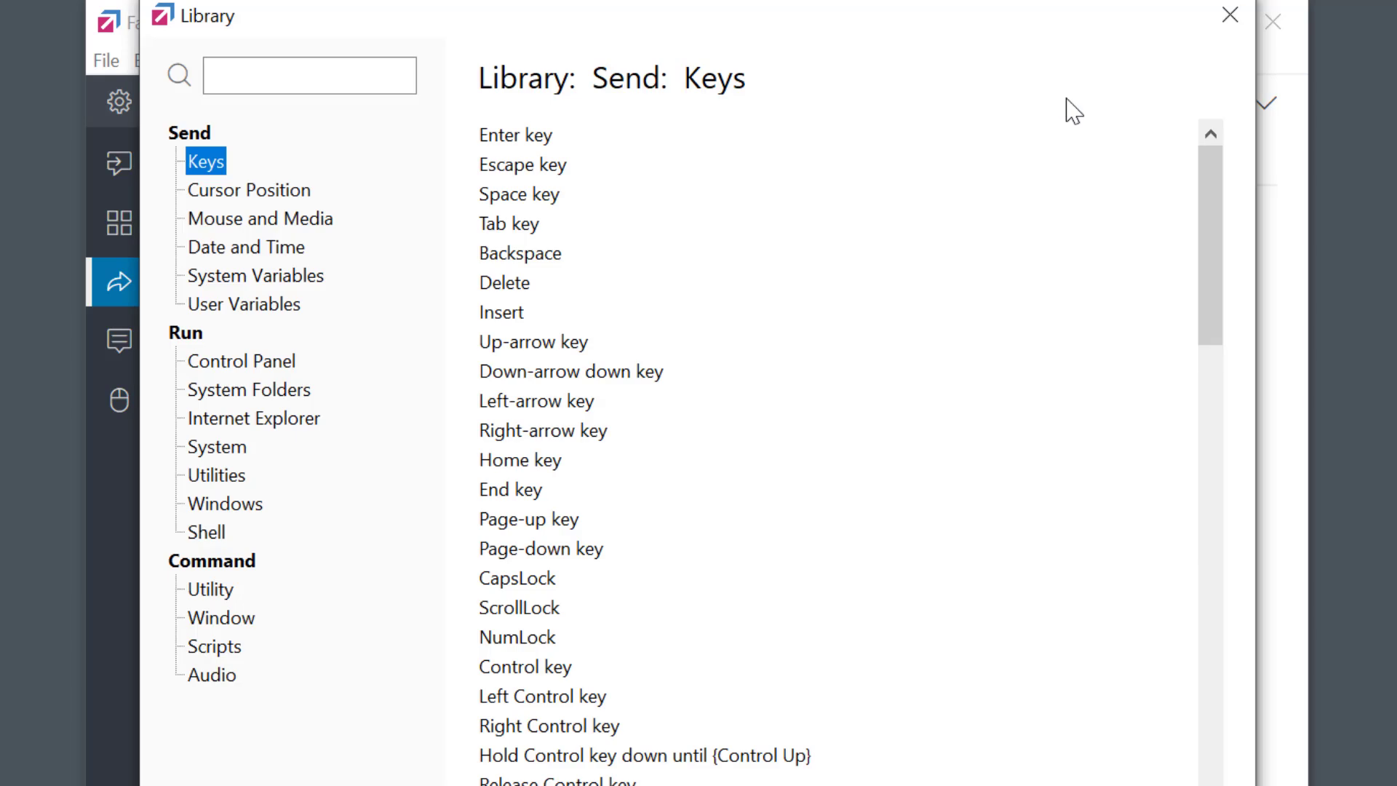
pyautogui.click(209, 589)
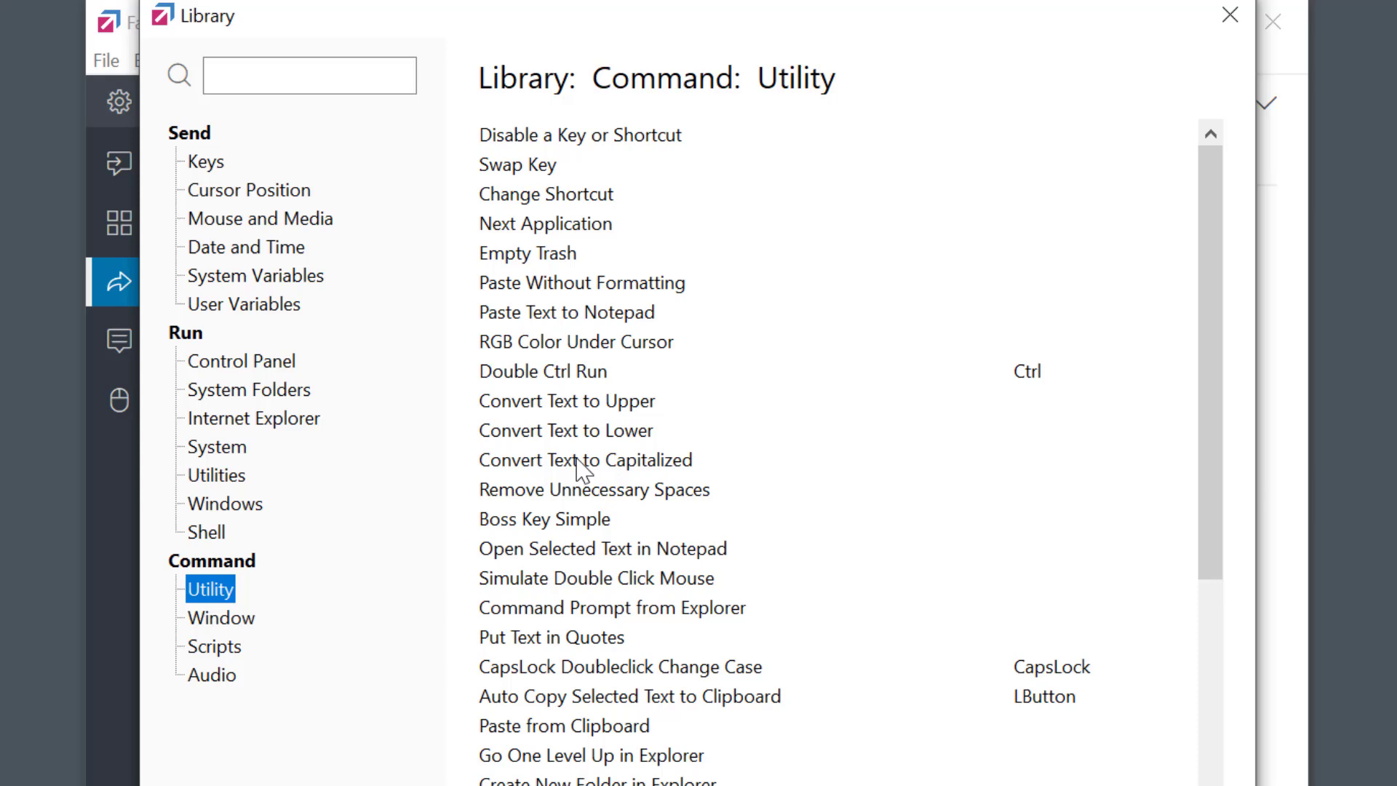
pyautogui.click(585, 460)
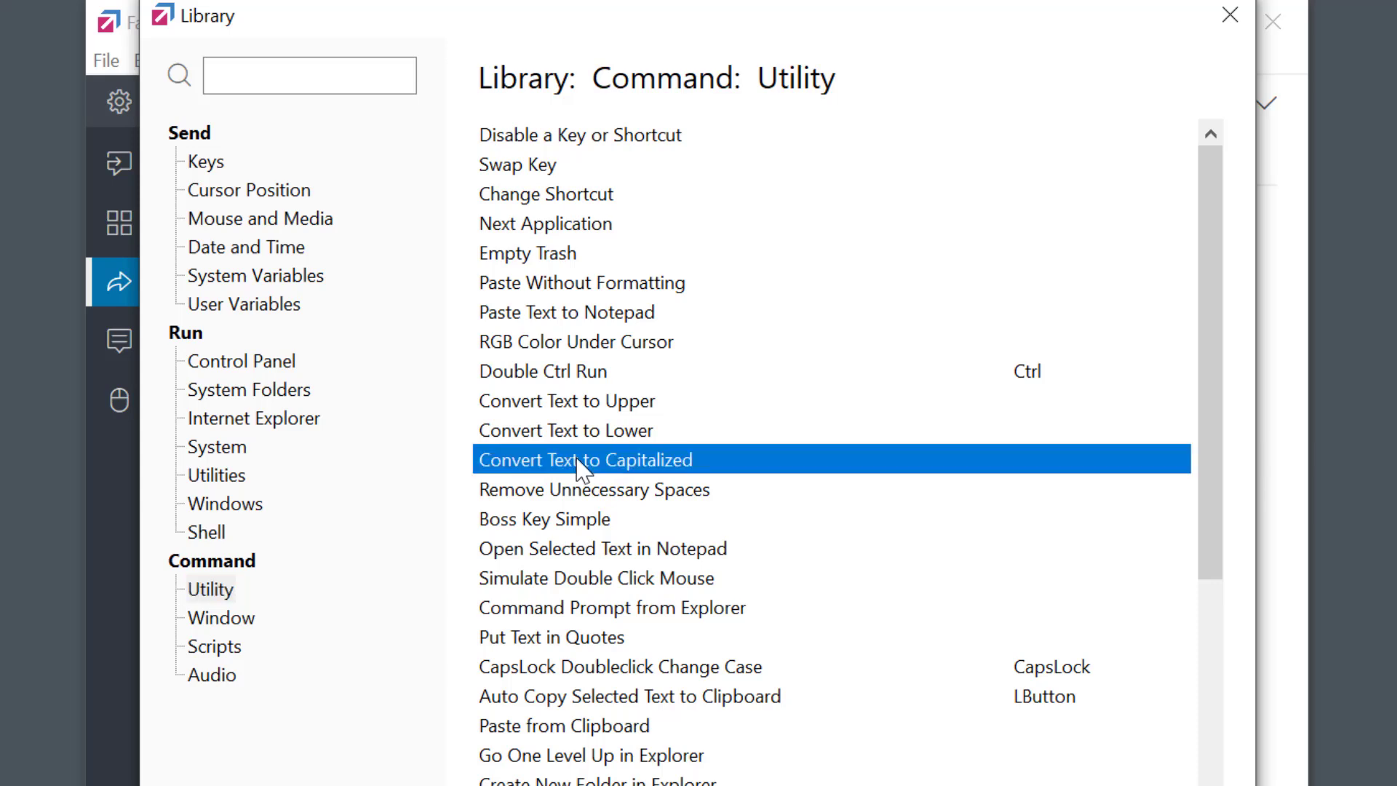
pyautogui.doubleClick(585, 460)
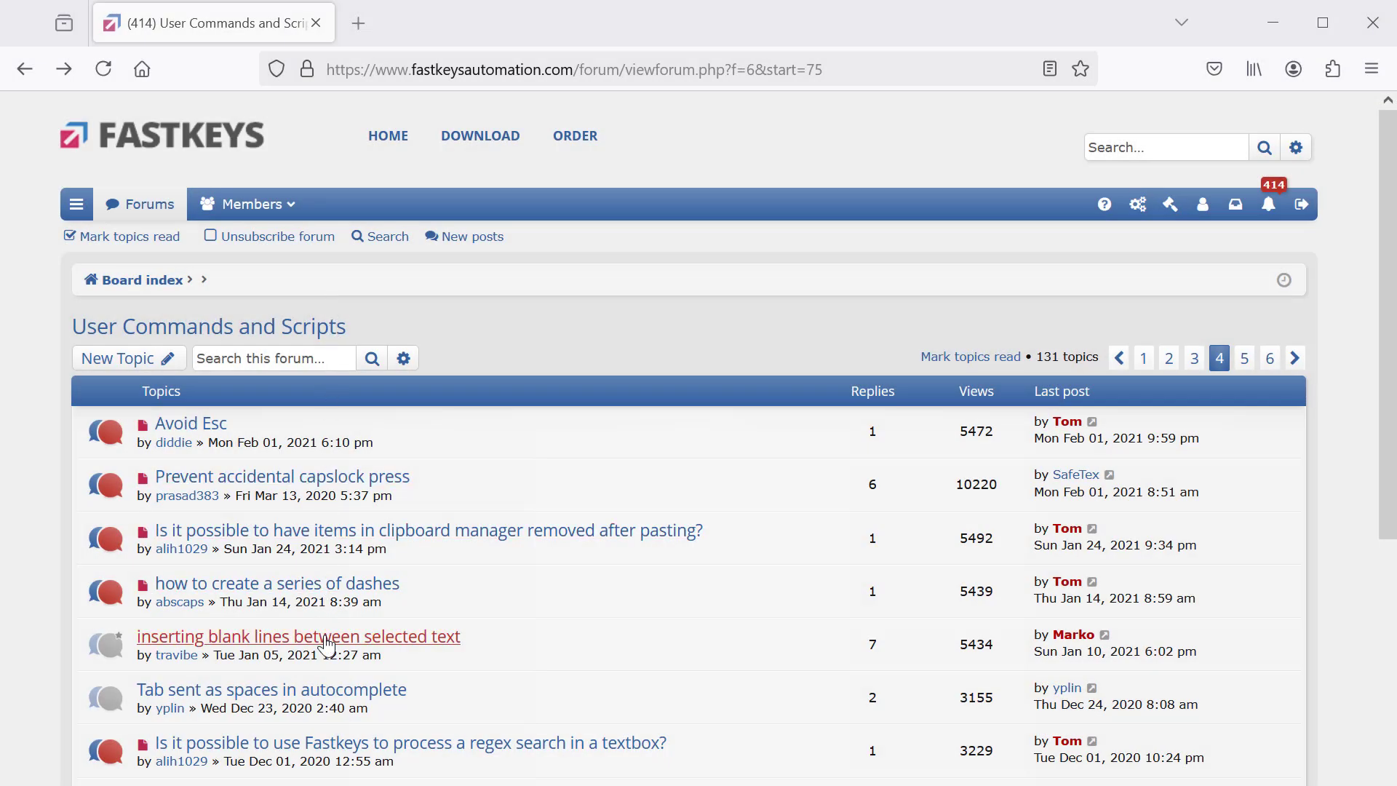
# Step: Read the blank-lines forum topic and copy its second script code block
pyautogui.click(296, 636)
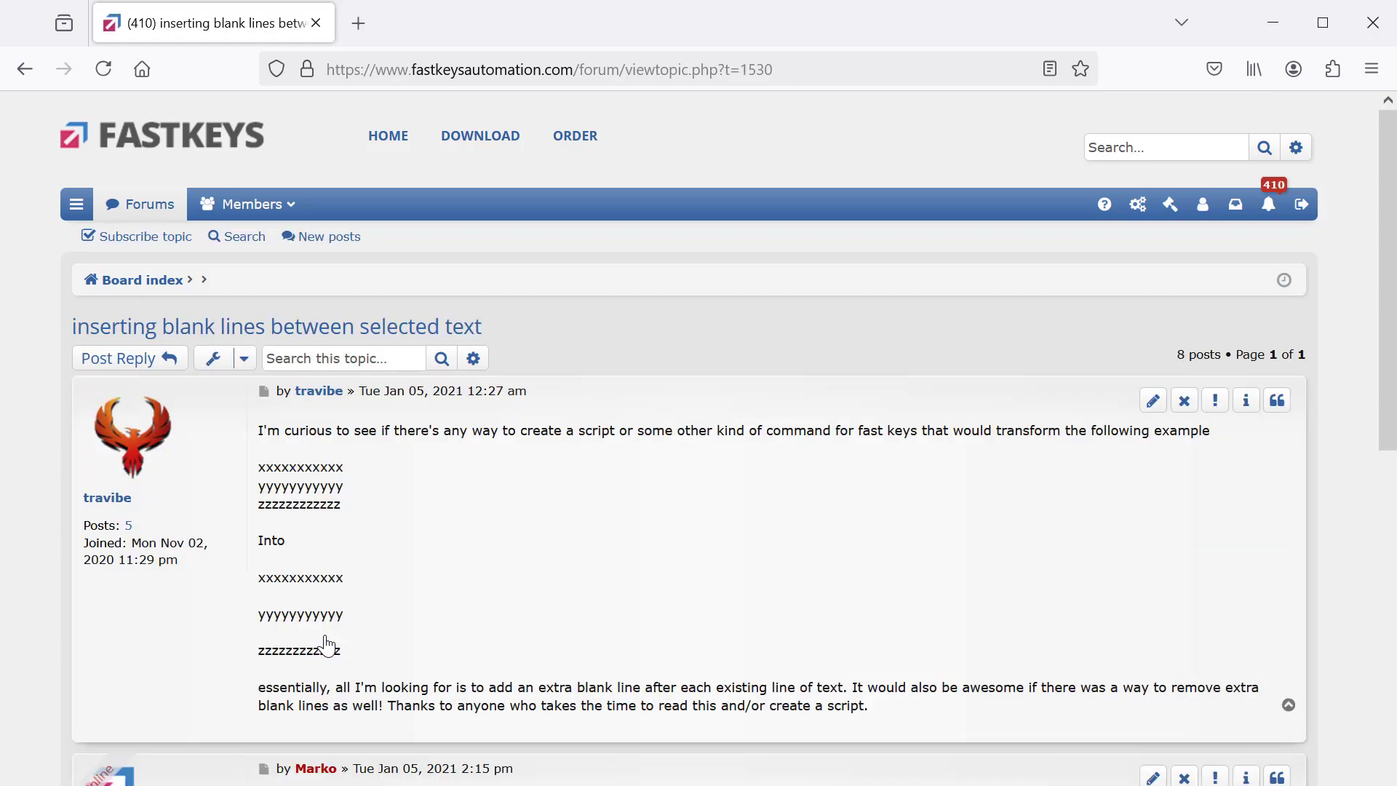
pyautogui.scroll(-3)
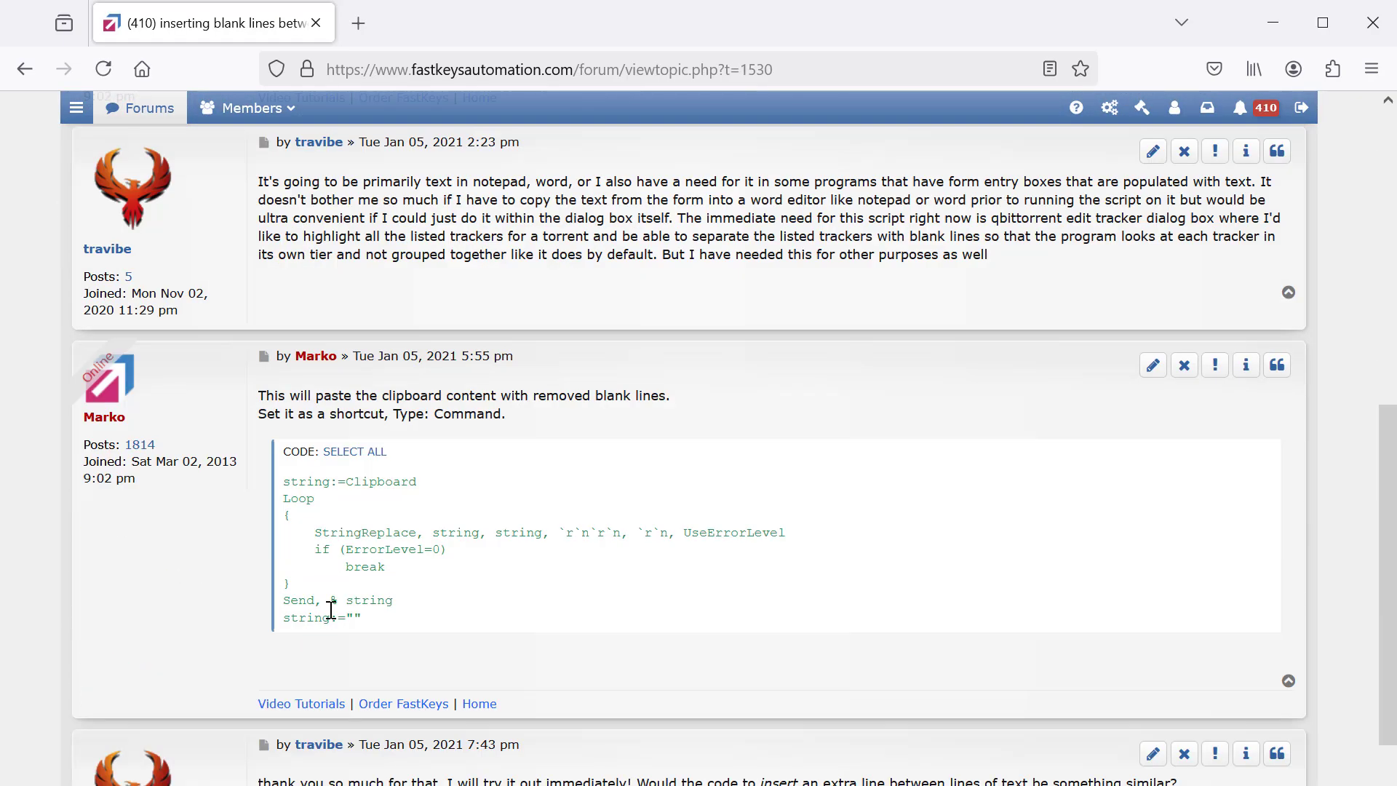
pyautogui.scroll(-3)
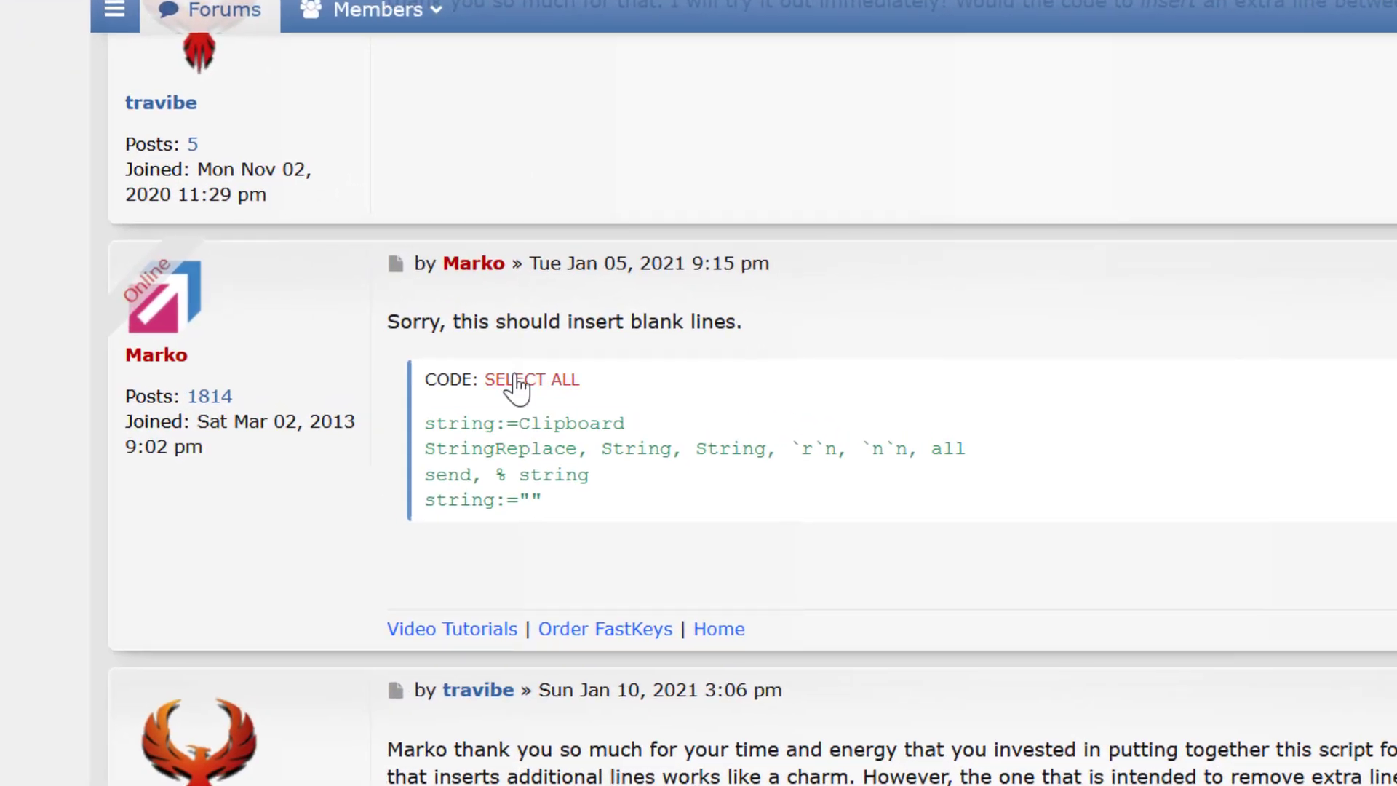
pyautogui.rightClick(522, 469)
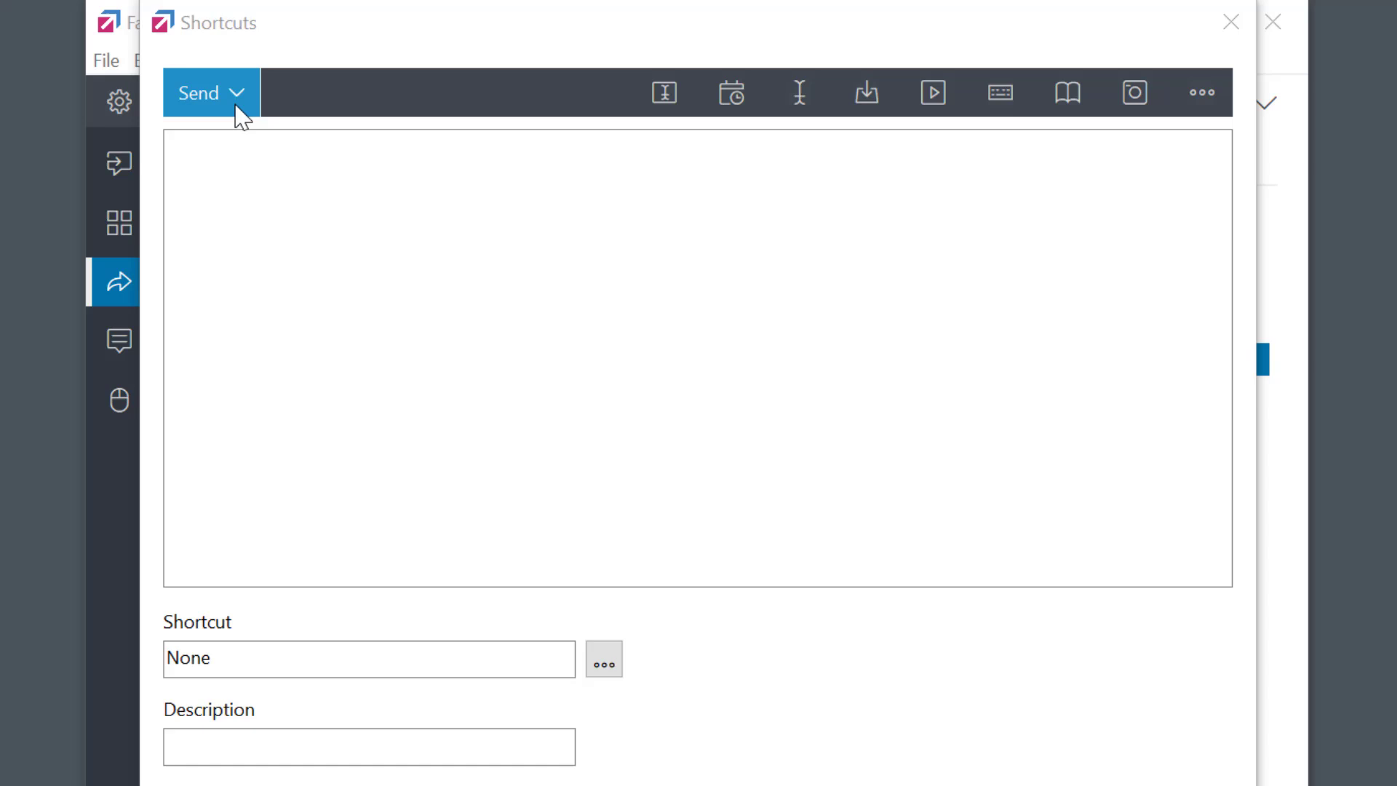
# Step: Make the shortcut a Command with the pasted script, hotkey Alt+B and description 'Insert Blank Lines'
pyautogui.click(209, 94)
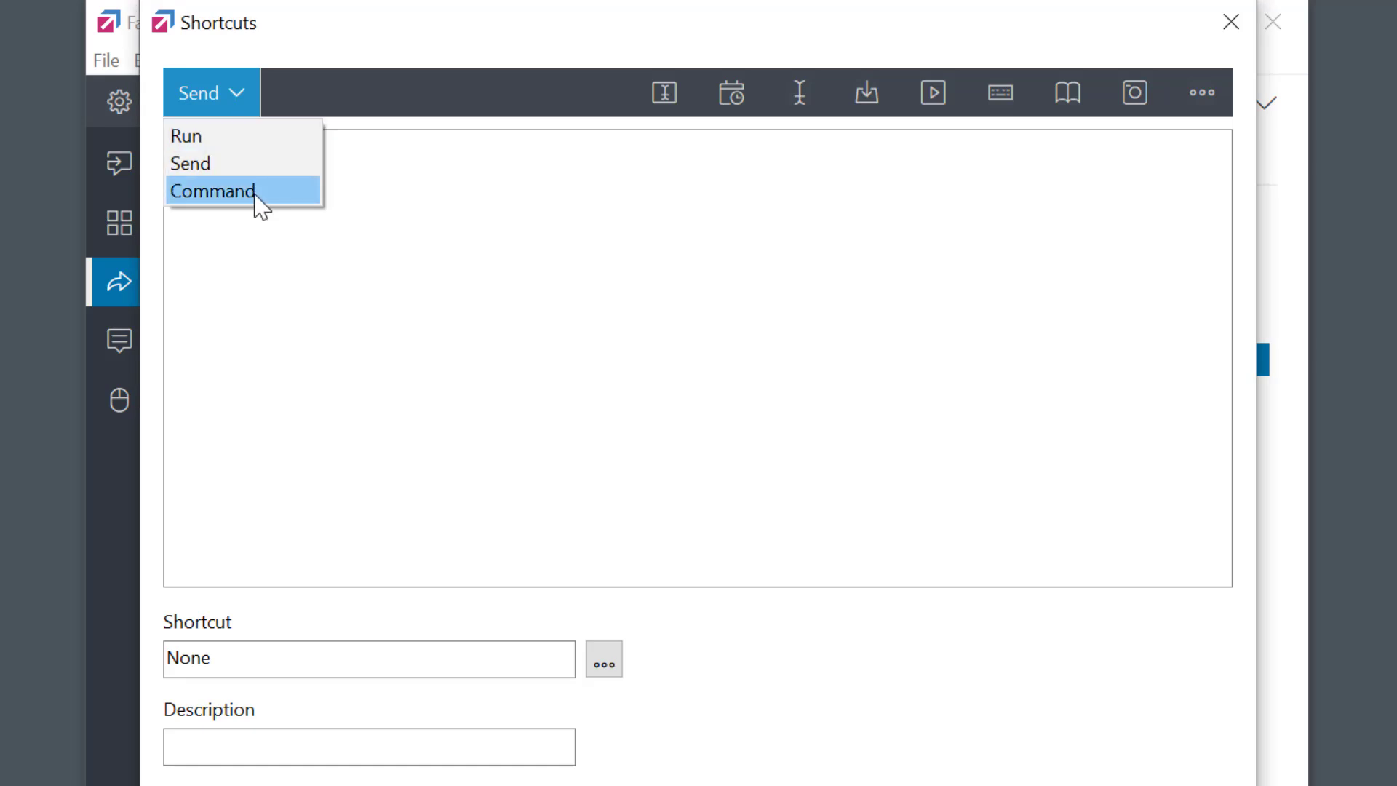
pyautogui.click(209, 191)
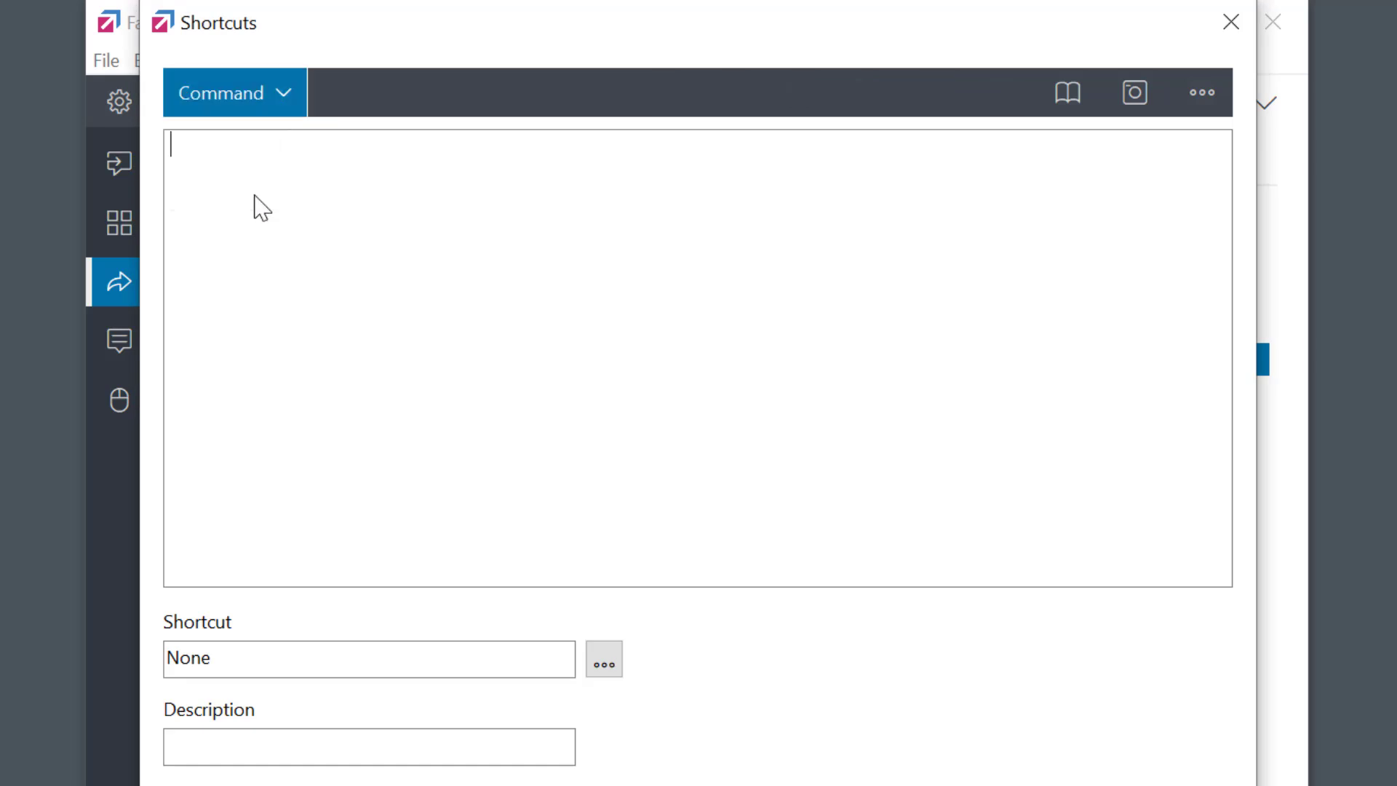
pyautogui.write('string:=Clipboard')
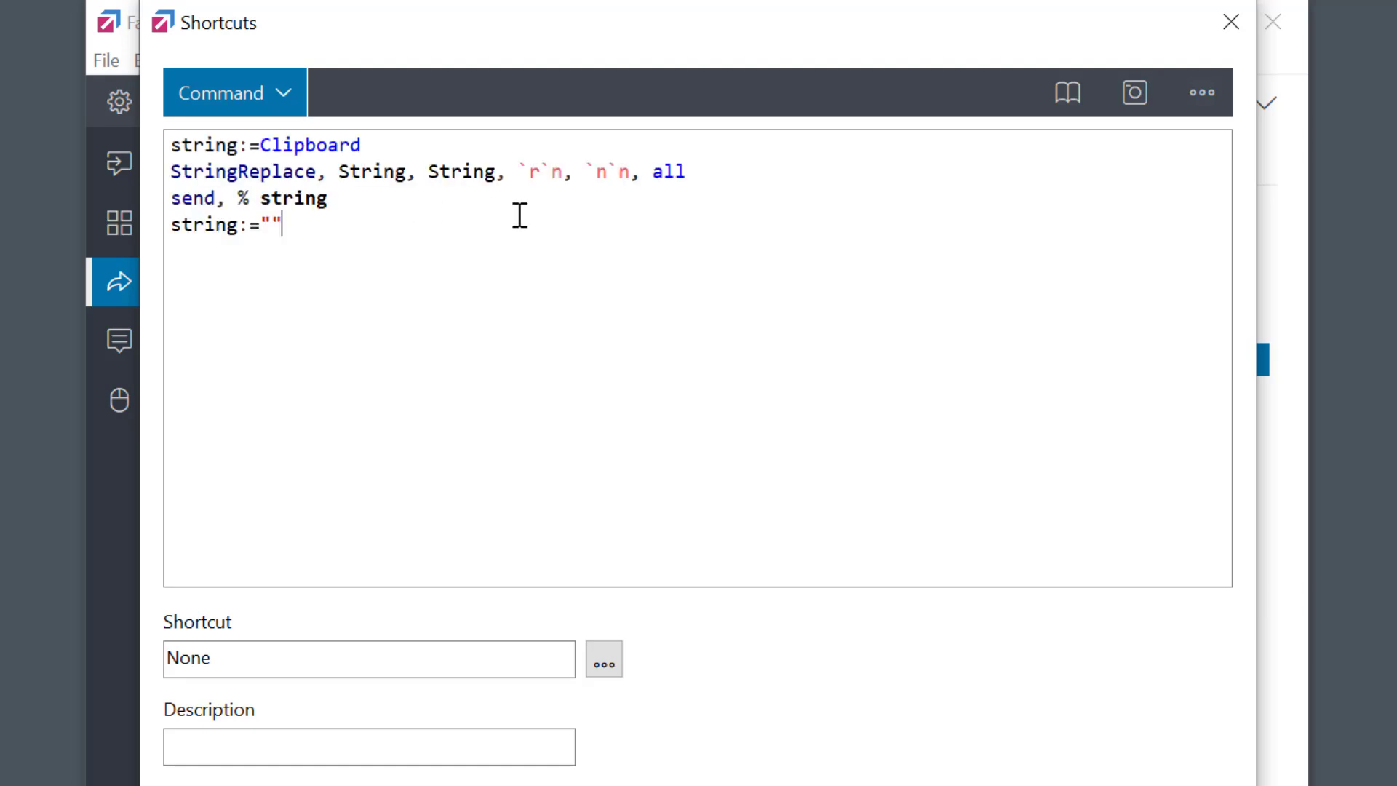
pyautogui.moveTo(441, 407)
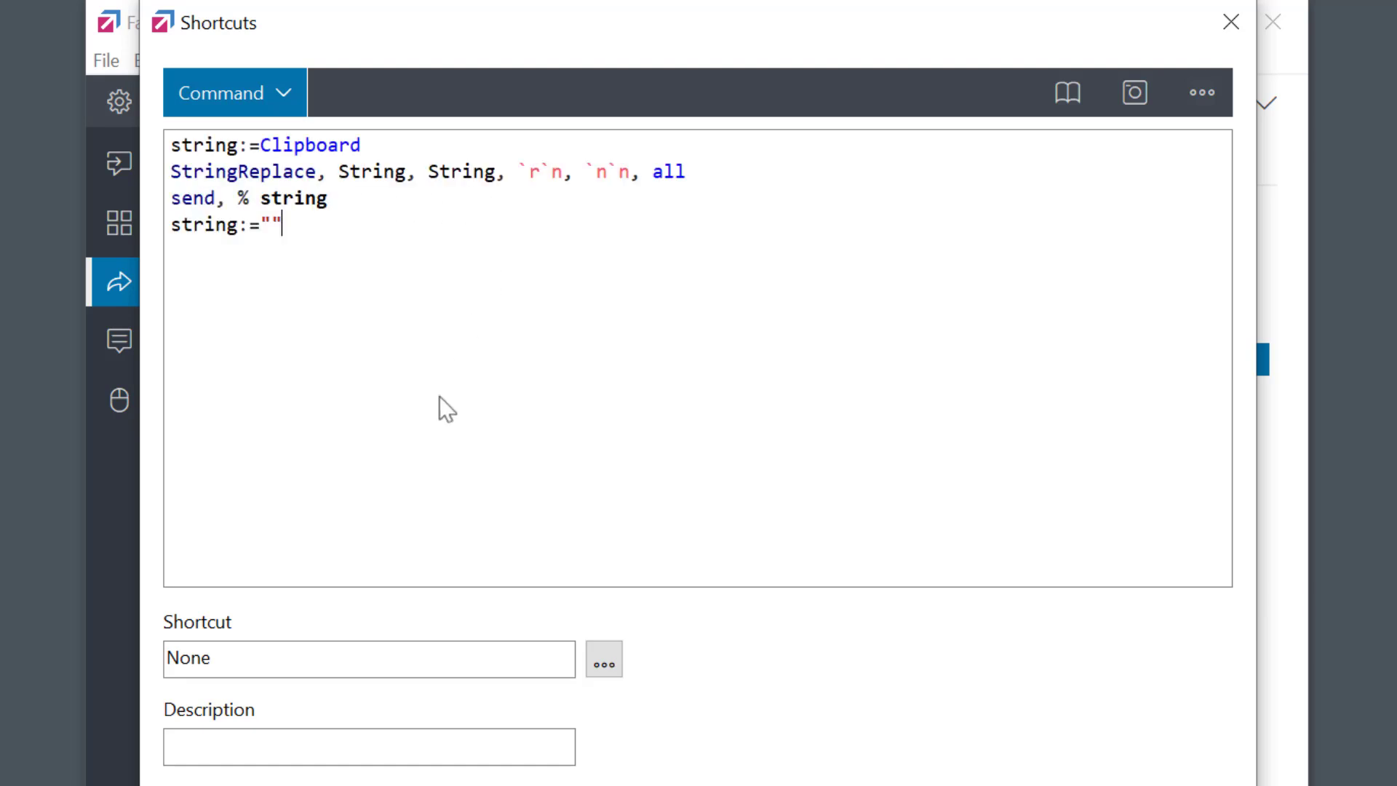
pyautogui.click(368, 677)
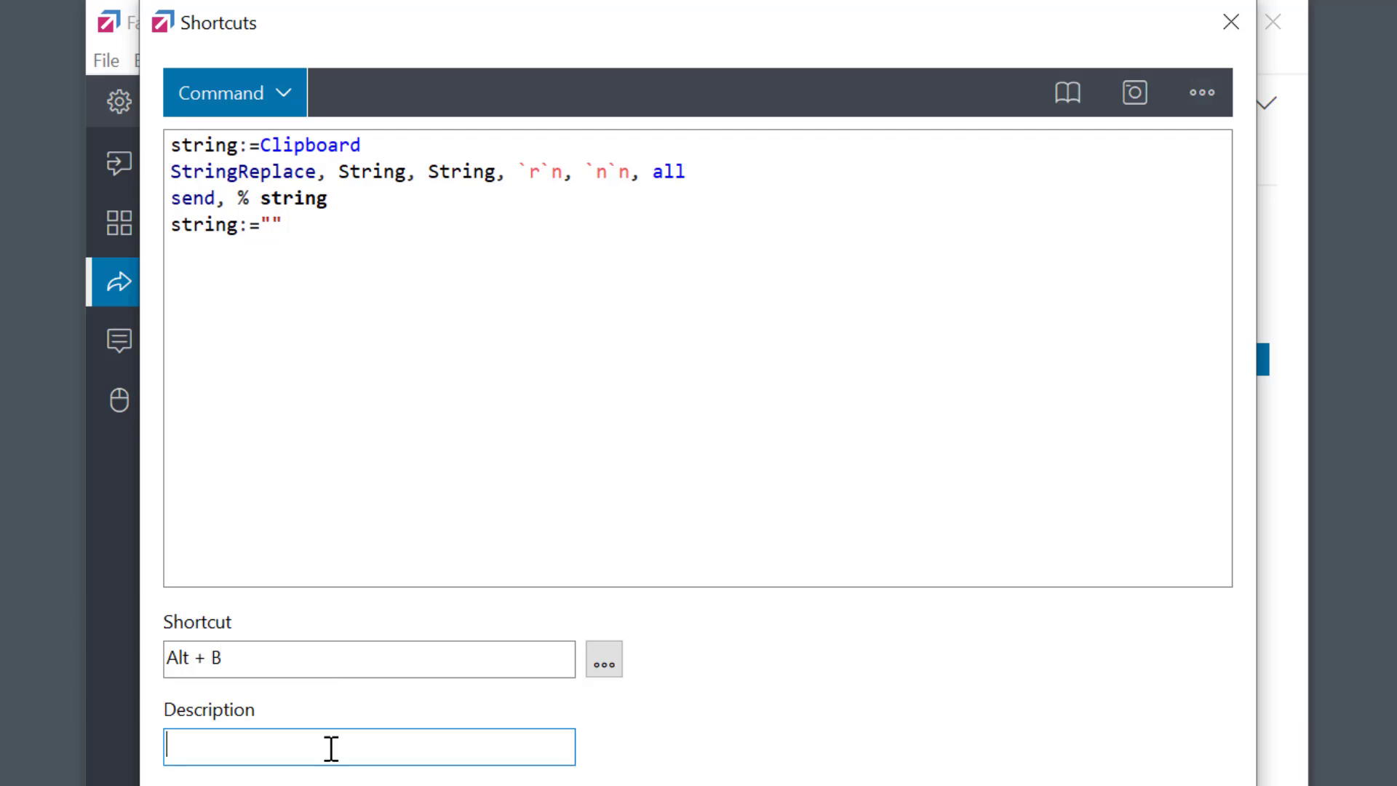
pyautogui.write('Insert Blank Lines')
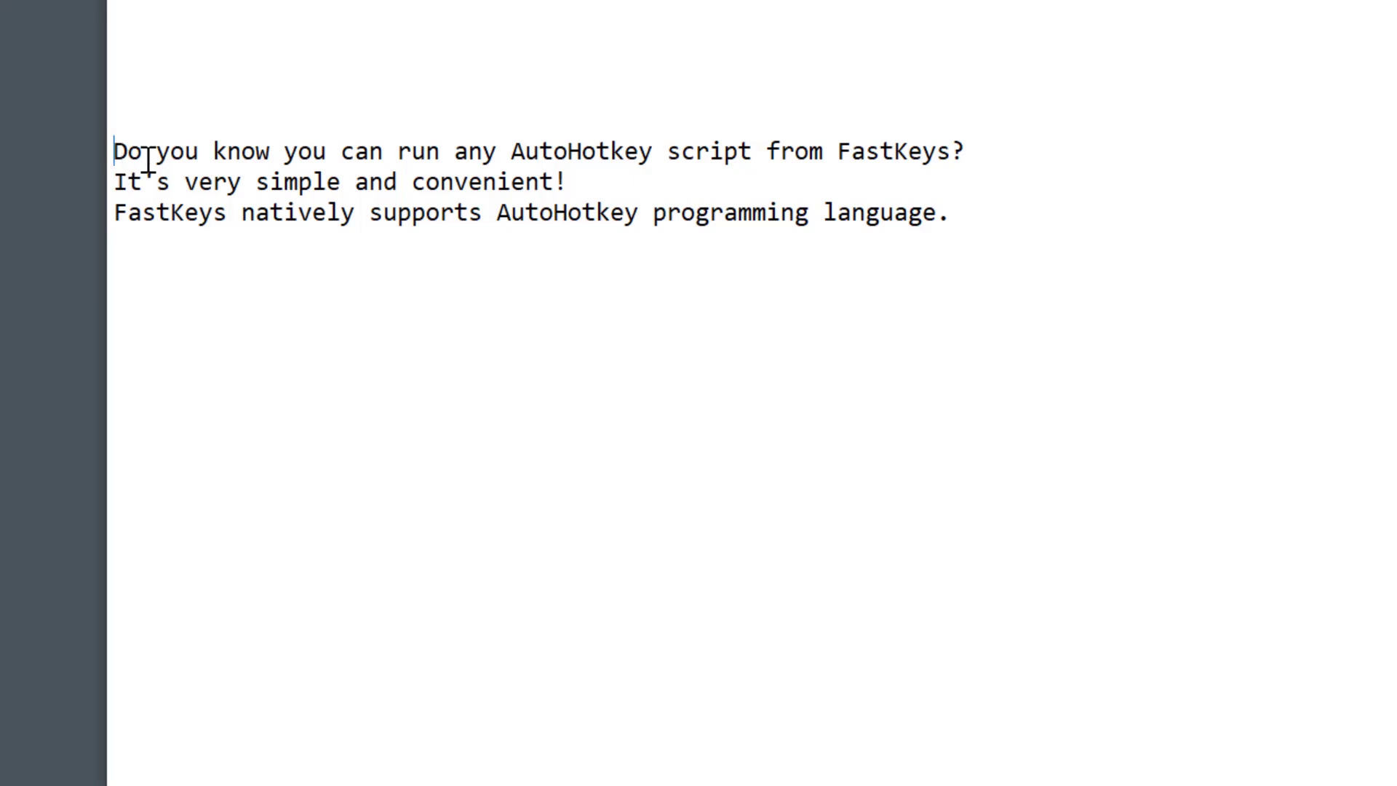
# Step: Select the three AutoHotkey sentences and run Alt+B to space them with blank lines
pyautogui.press('ctrl+a')
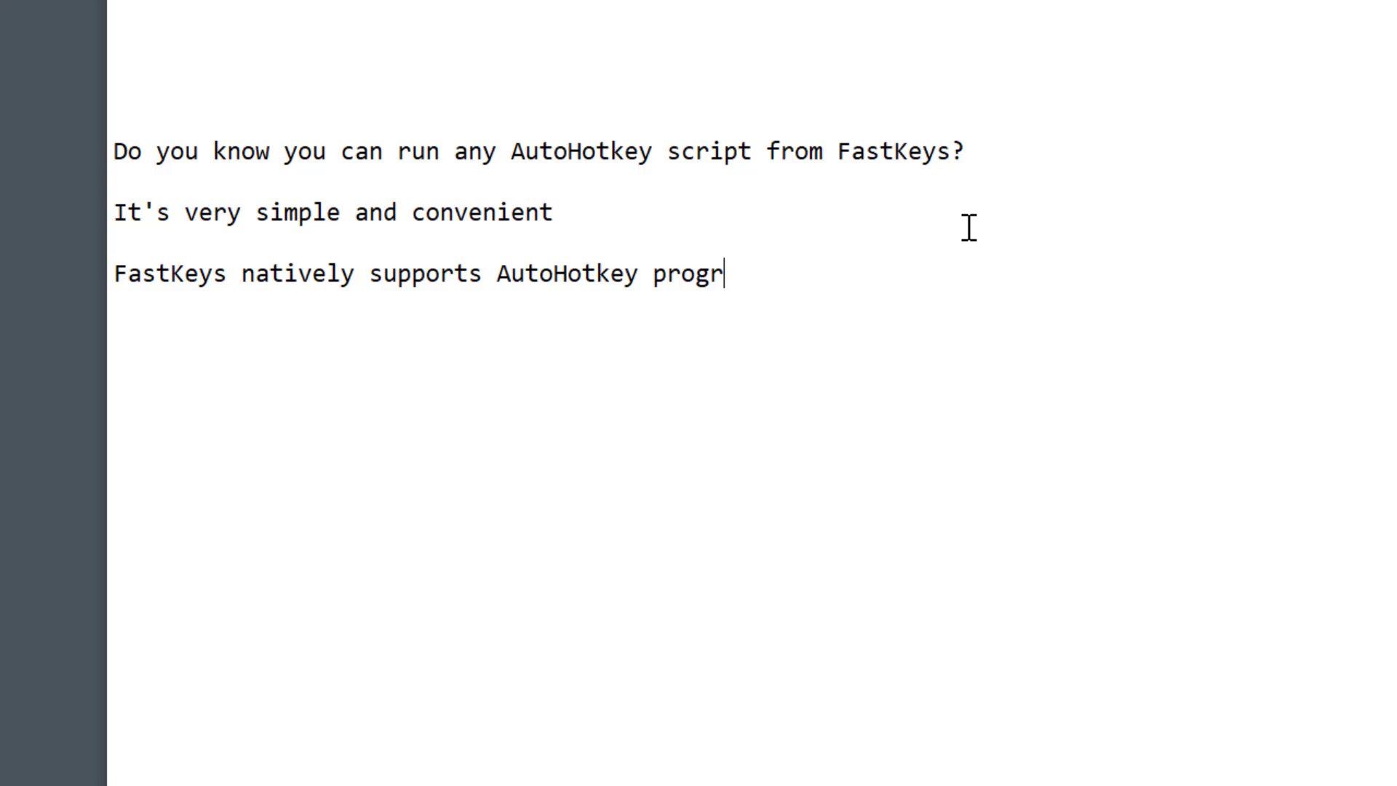
pyautogui.write('amming language.')
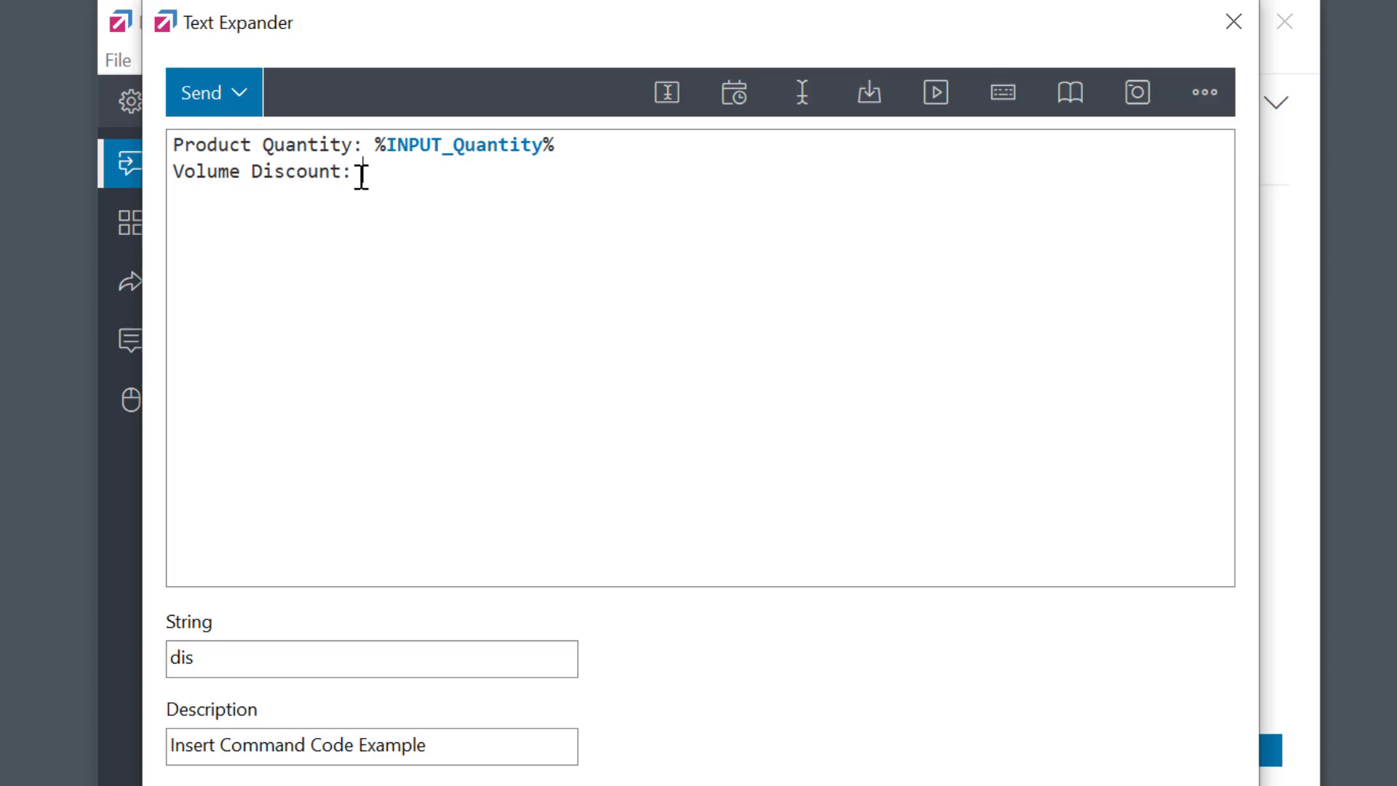
pyautogui.moveTo(934, 93)
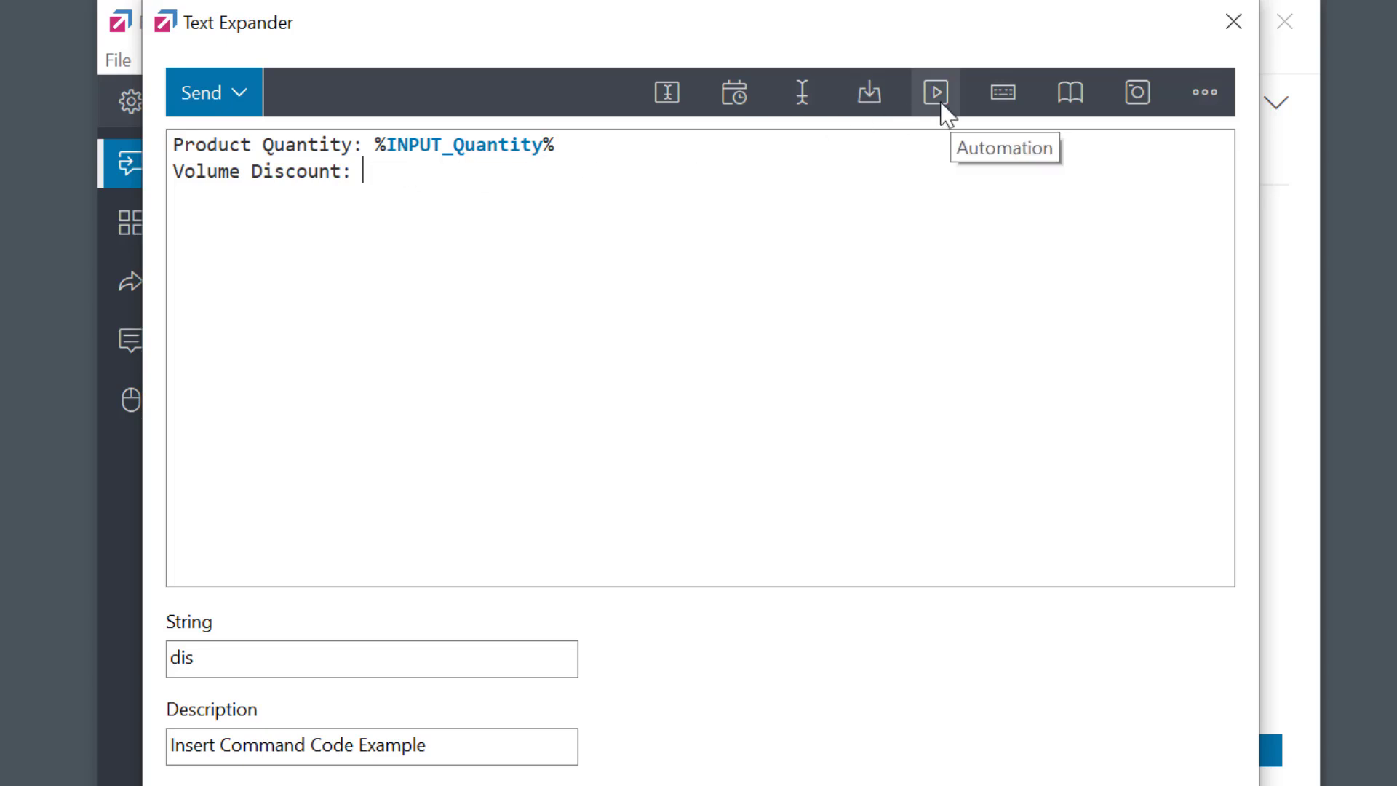
# Step: Write the if/else Send script for Please call, 20%, 10%, None and insert it as command code 'Discount'
pyautogui.click(936, 94)
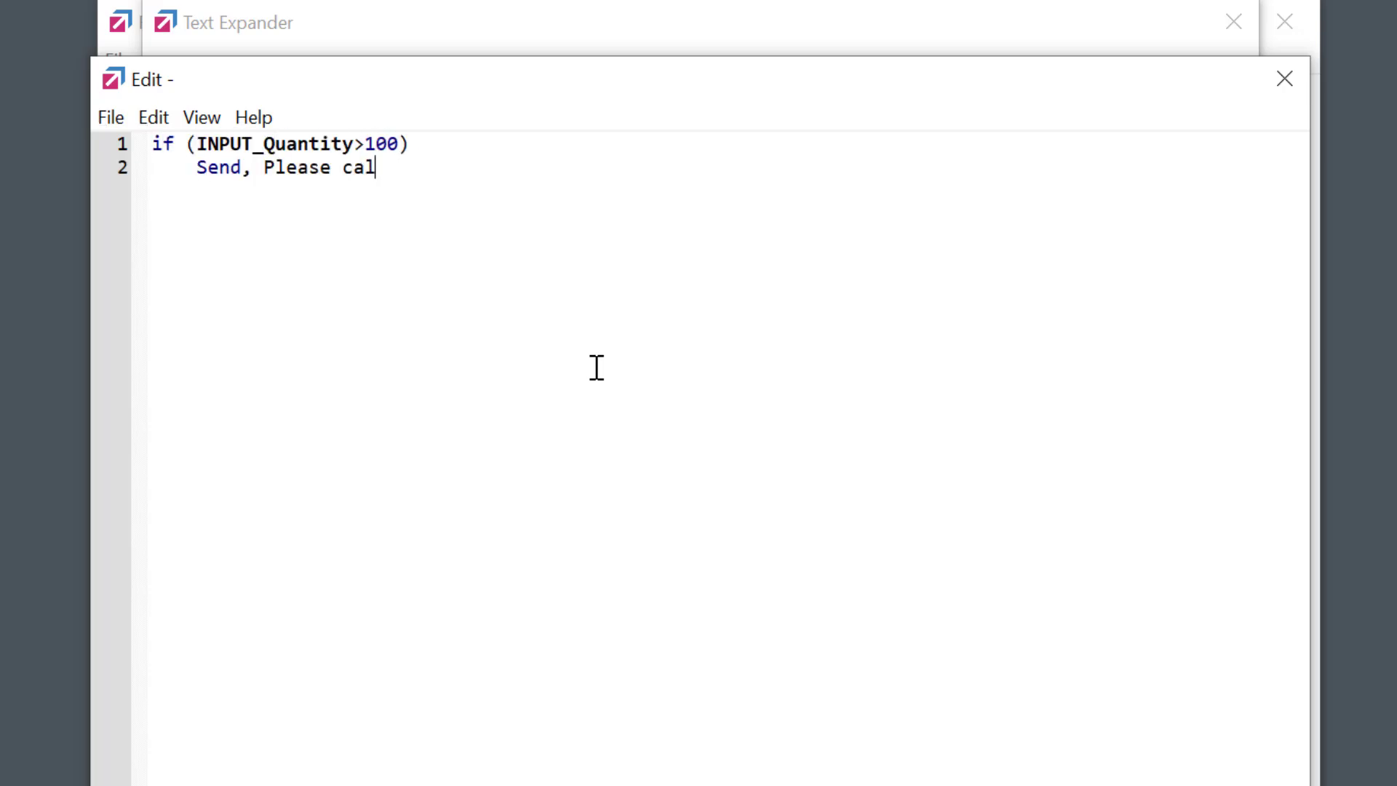
pyautogui.write('l')
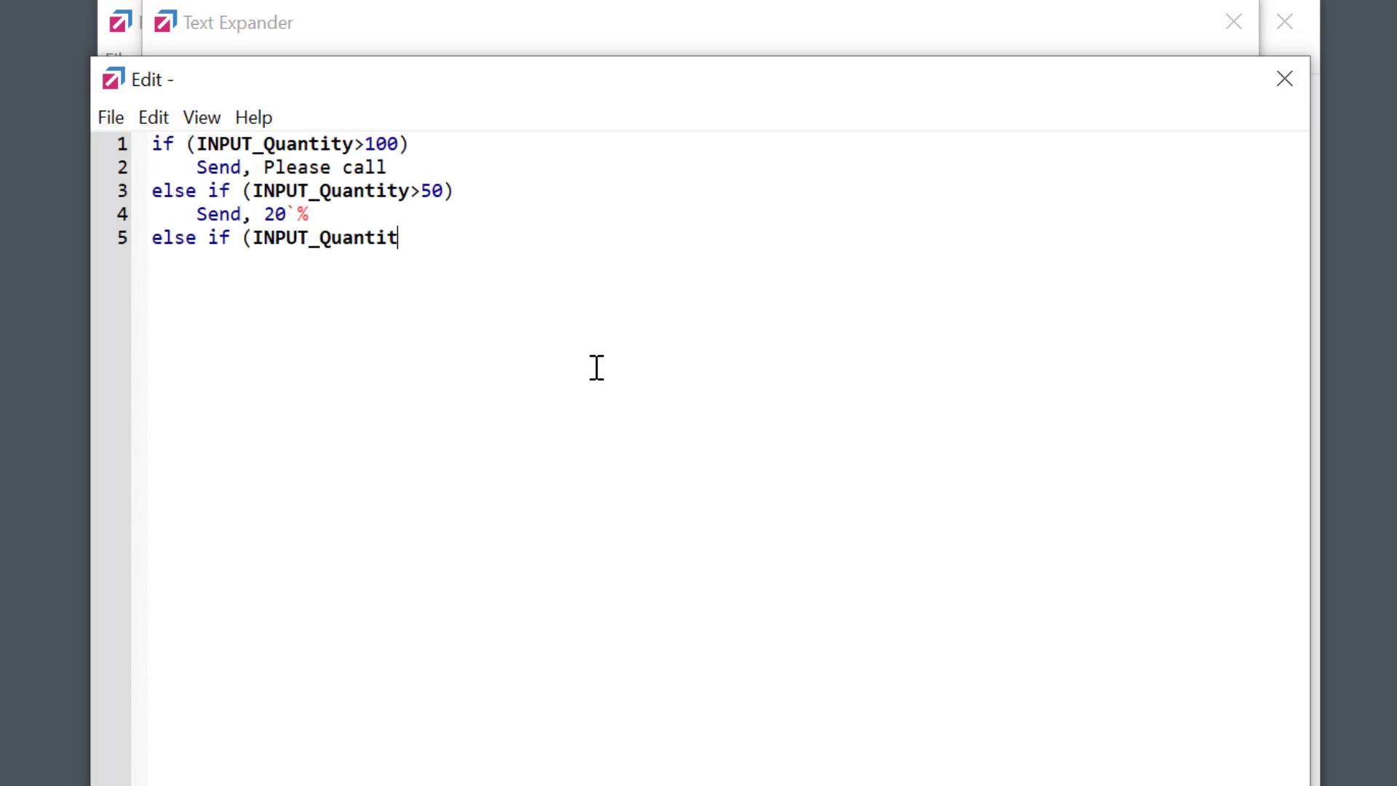
pyautogui.write('y>10)')
pyautogui.write('Send, 10`%')
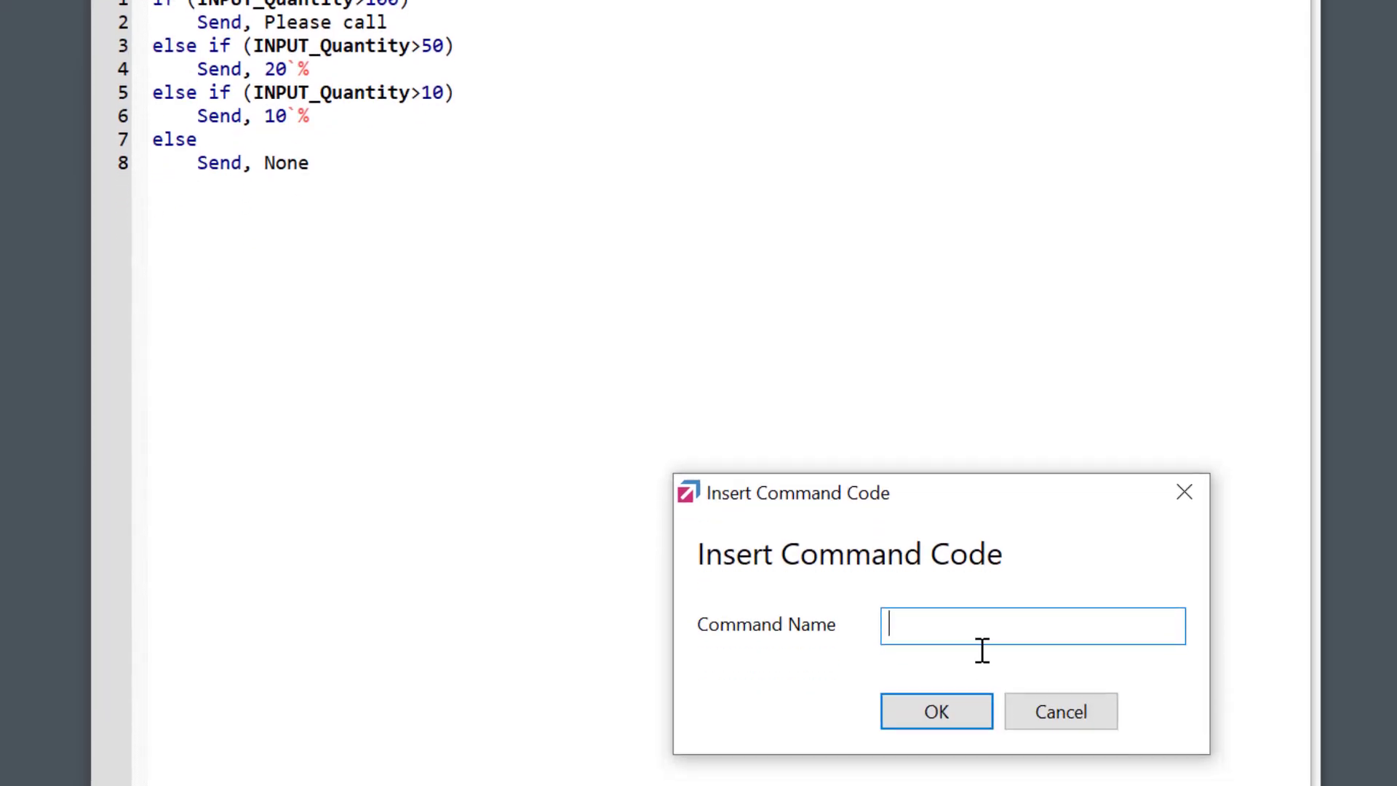
pyautogui.write('Discount')
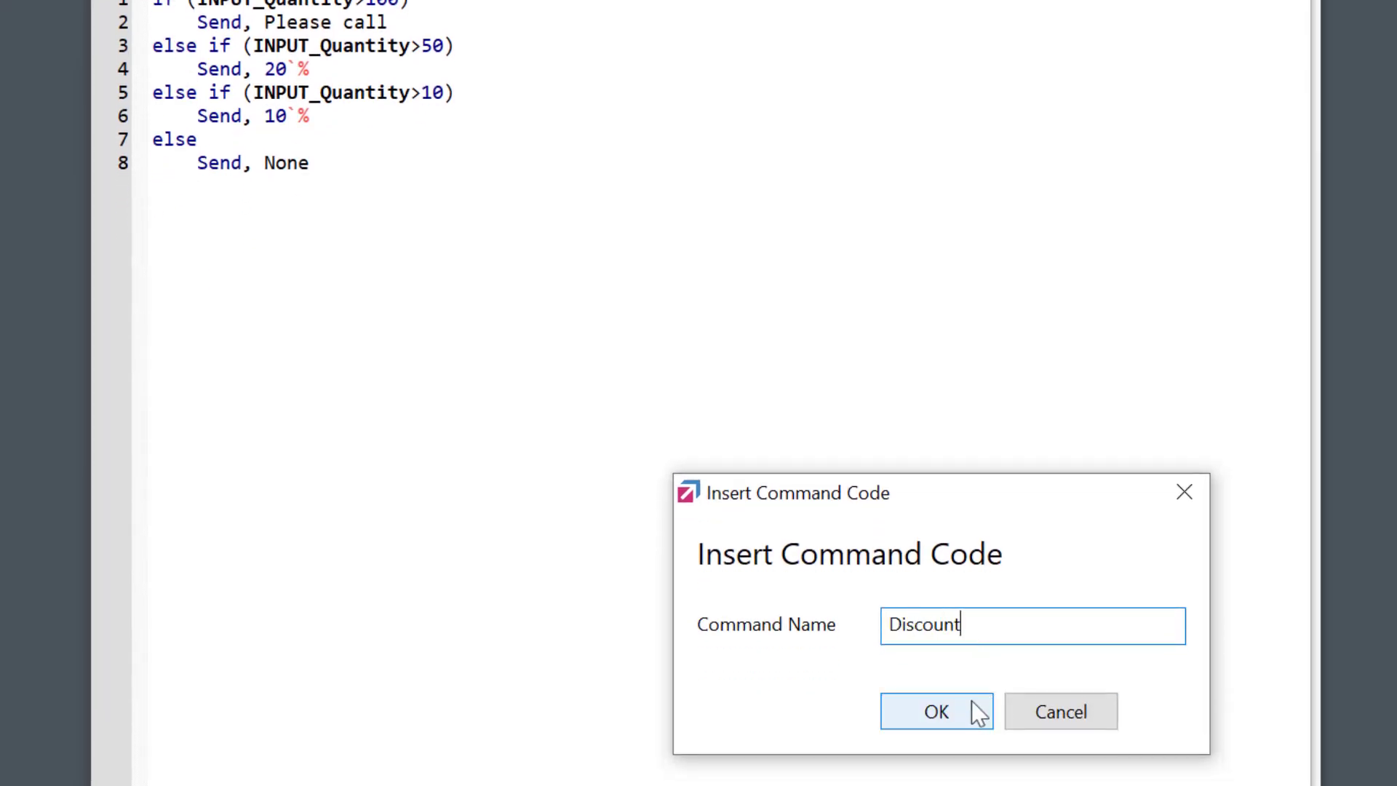
pyautogui.click(940, 713)
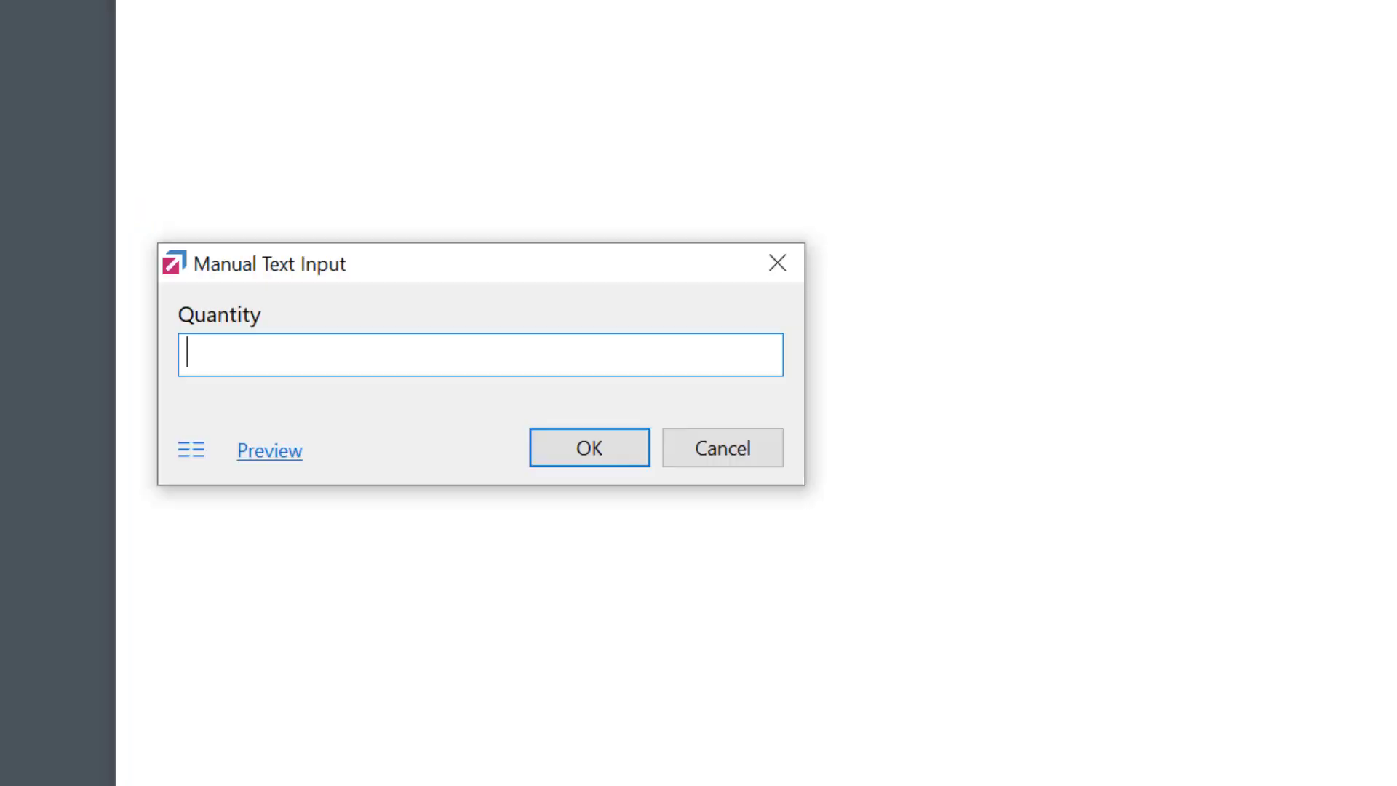
# Step: Expand 'dis' with quantities 30, 60 and 120 to get 10%, 20% and Please call
pyautogui.click(588, 448)
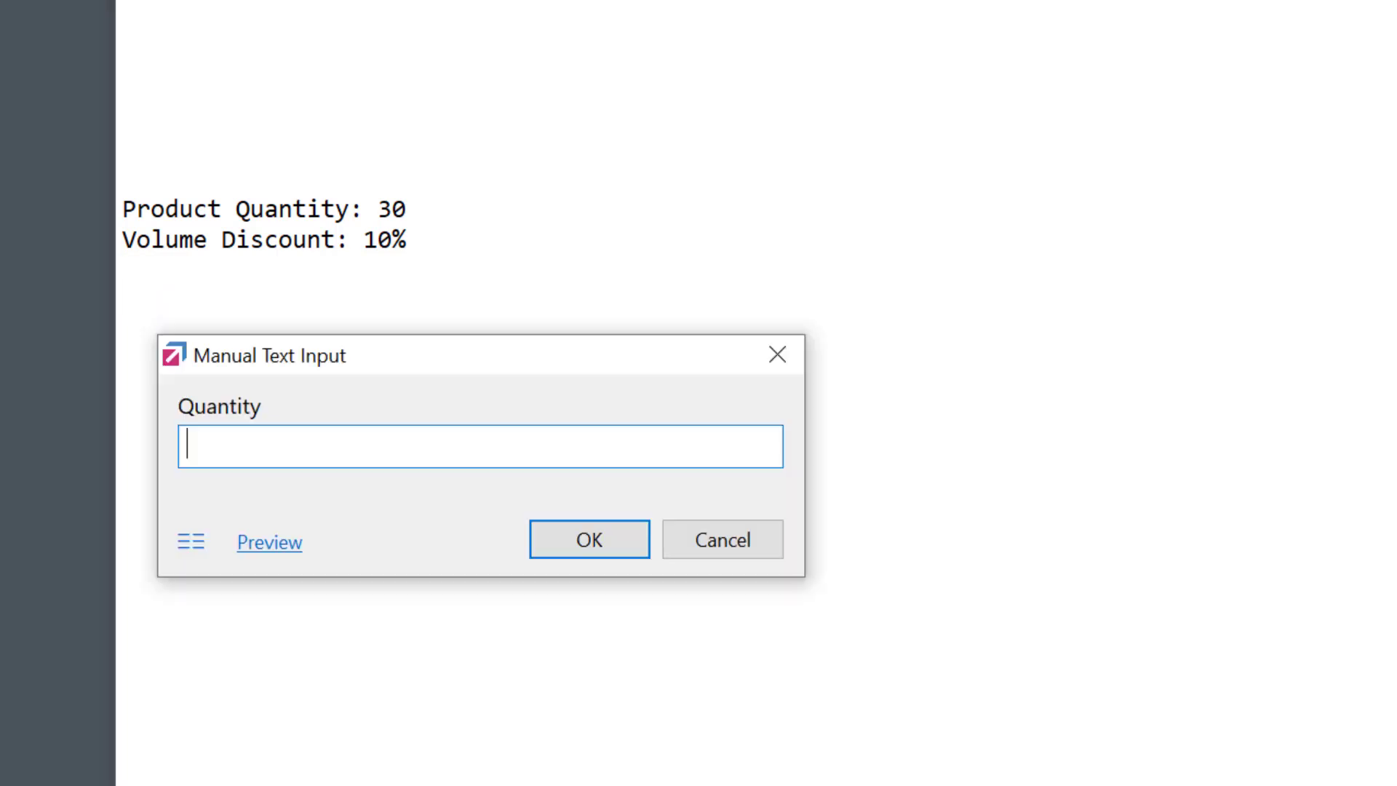
pyautogui.click(588, 539)
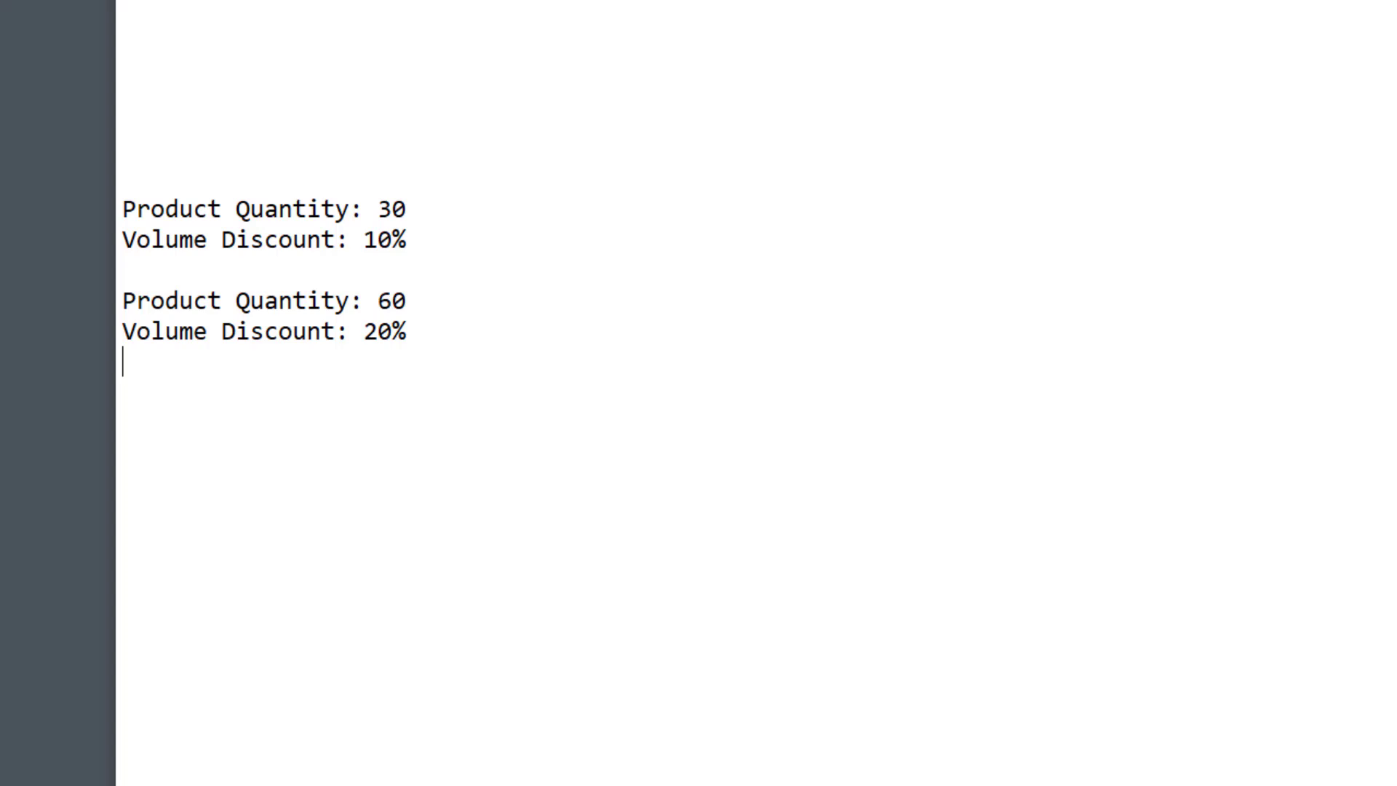
pyautogui.write('dis')
pyautogui.write('1')
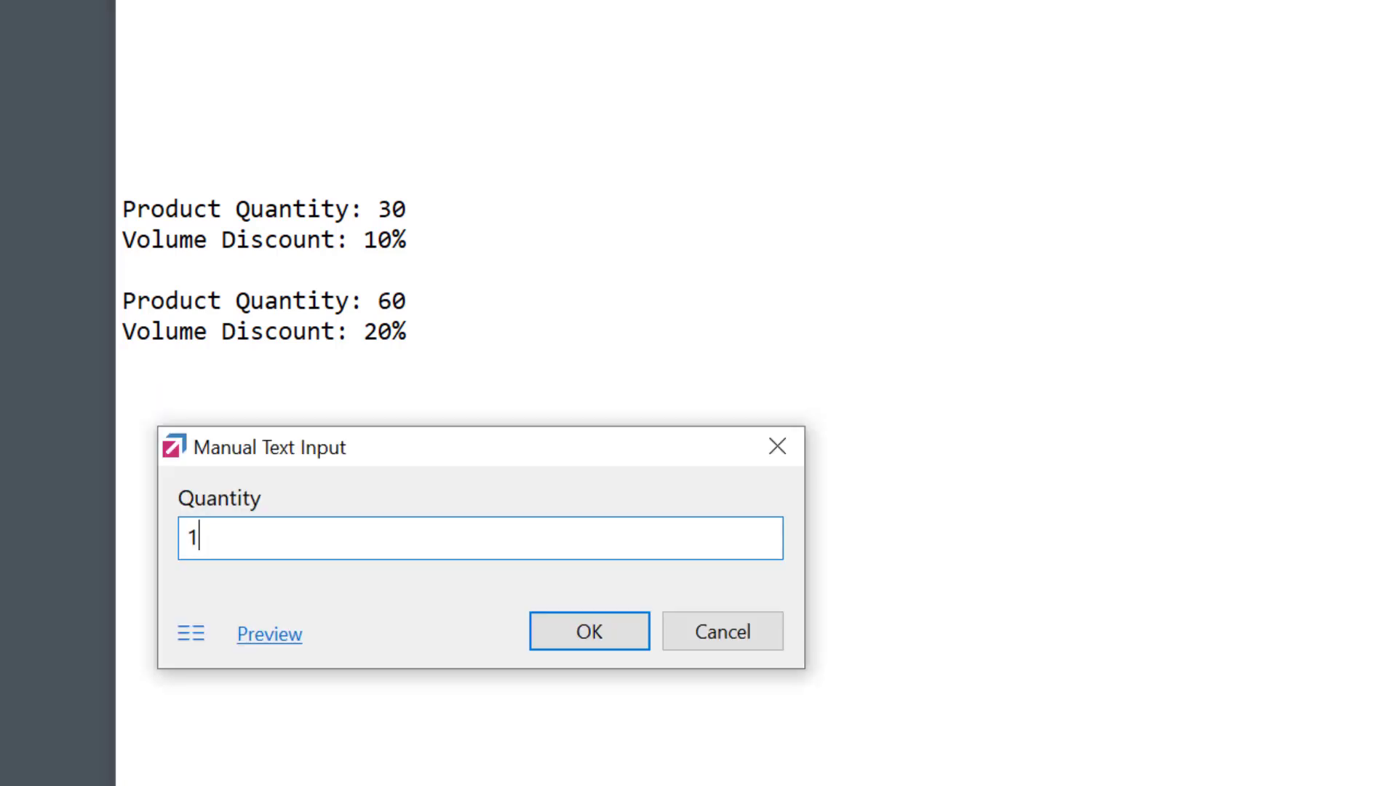
pyautogui.click(589, 632)
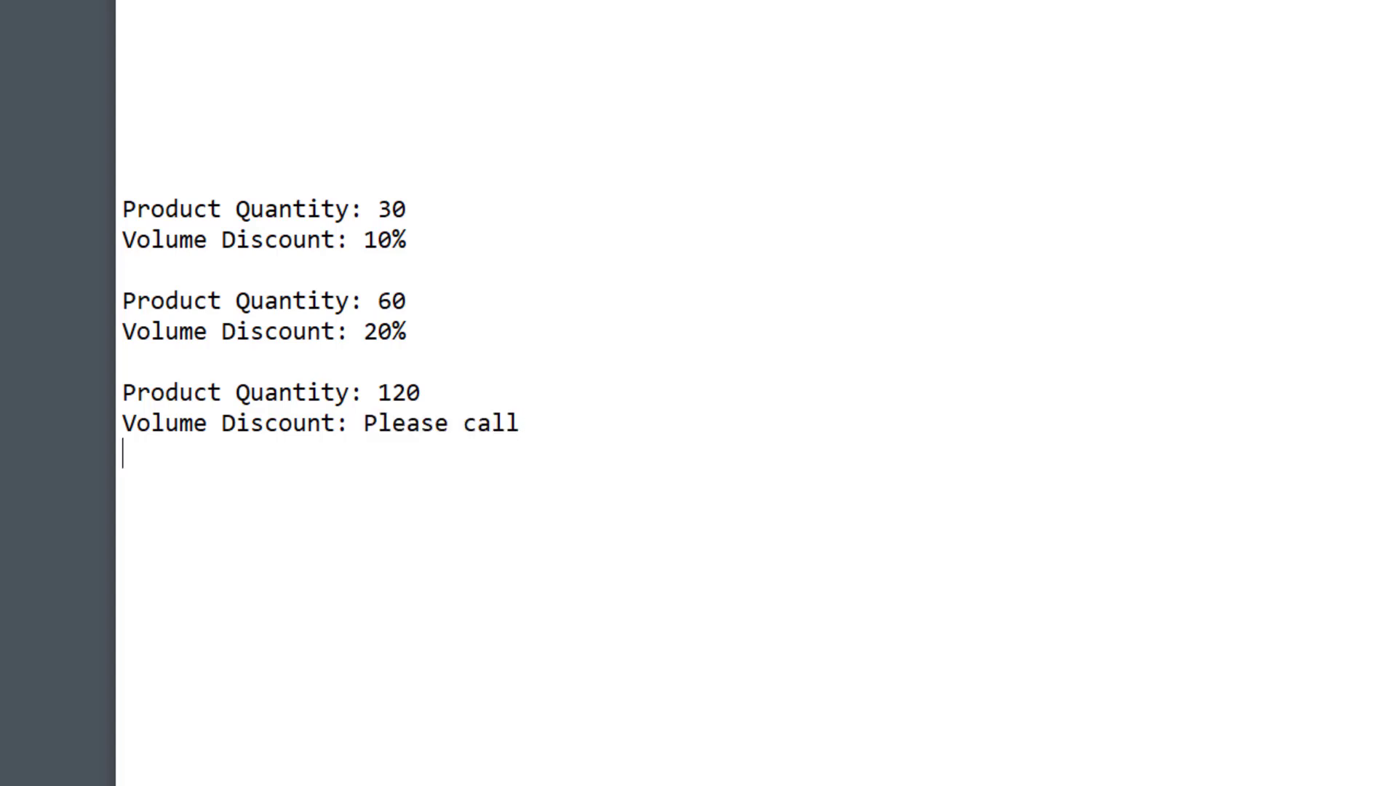